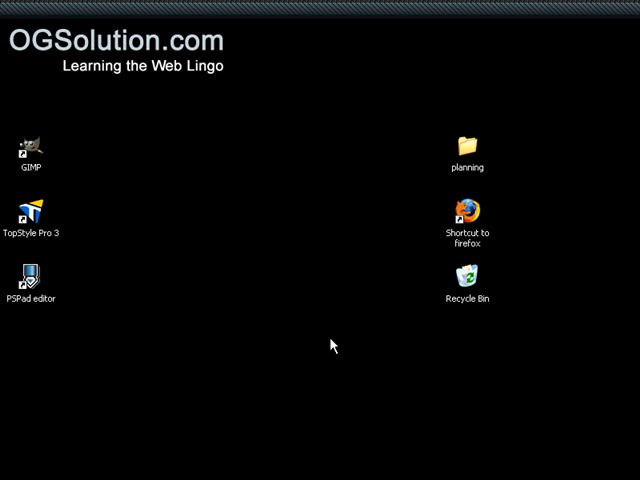
mouse_move(292, 412)
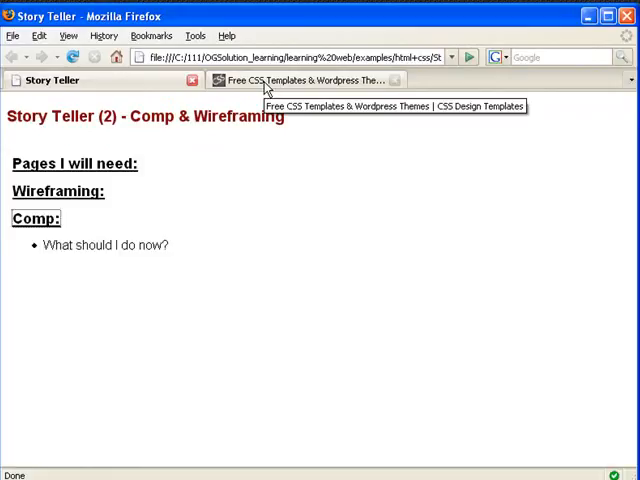
Step: From the CSS Design Templates listing, bring up The Hobbit template's detail page and preview image
left_click(304, 80)
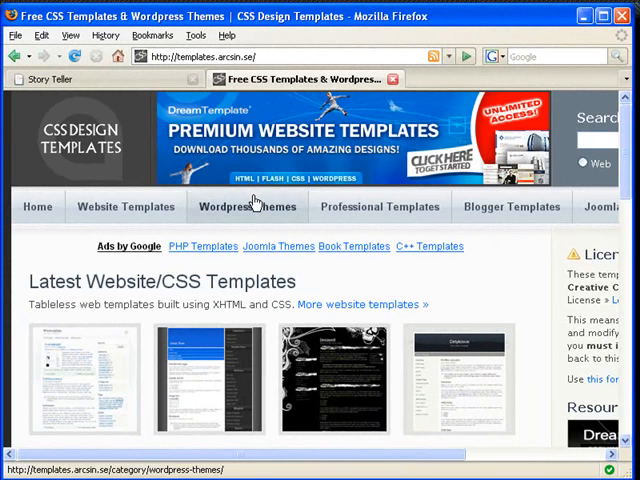
scroll("down", 3)
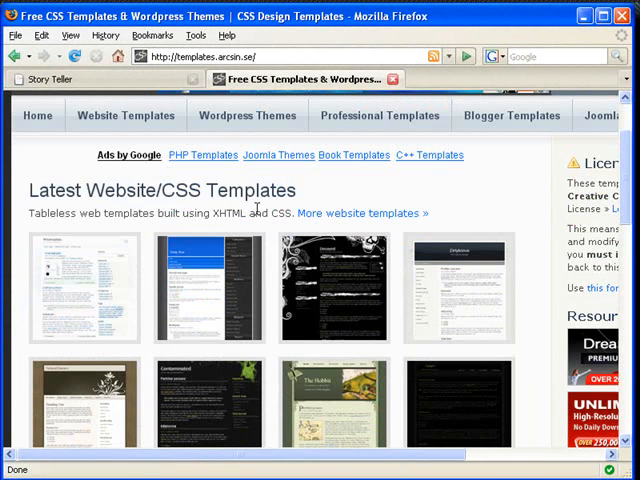
scroll("down", 3)
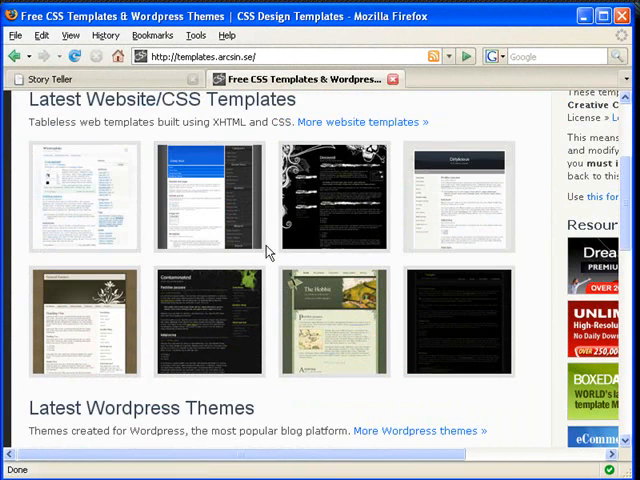
mouse_move(356, 336)
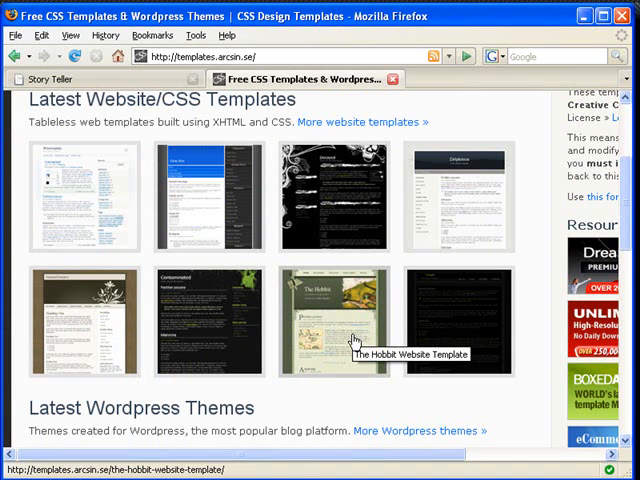
left_click(336, 320)
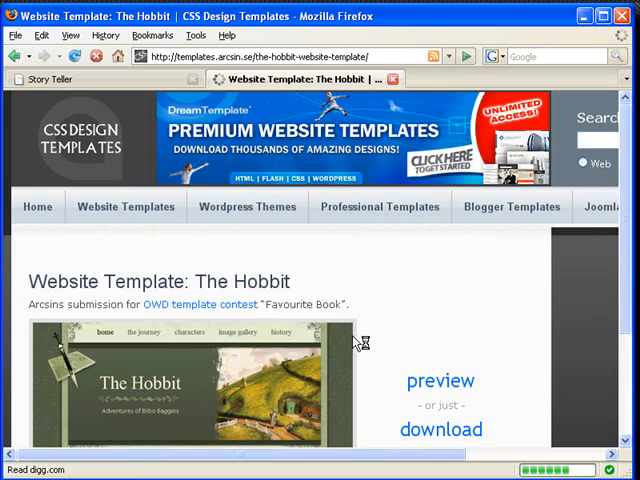
scroll("down", 3)
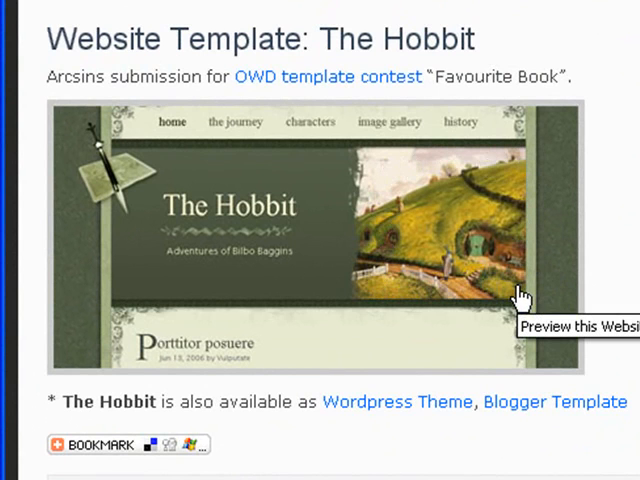
mouse_move(332, 280)
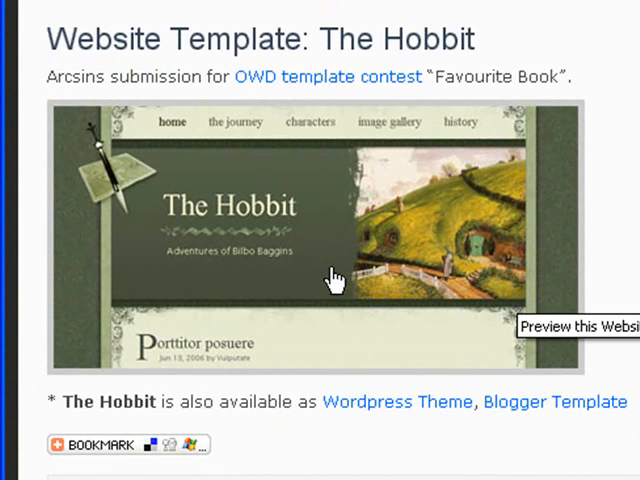
mouse_move(130, 126)
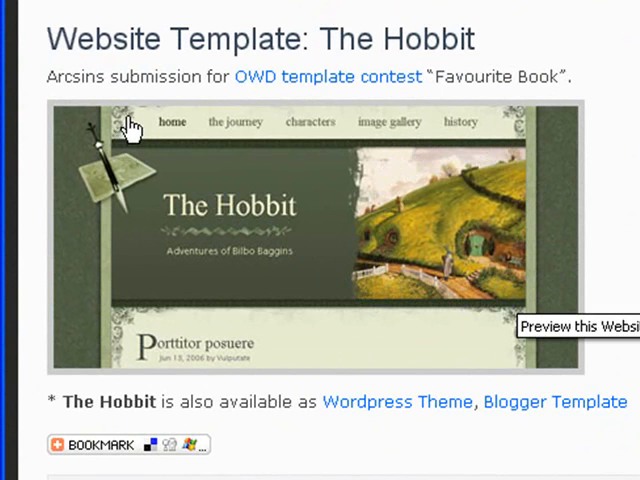
mouse_move(120, 200)
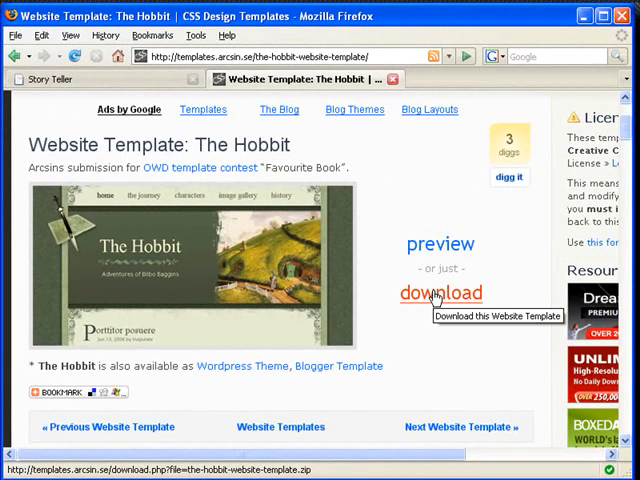
Step: Download the-hobbit-website-template.zip, saving it to disk on the desktop
left_click(440, 292)
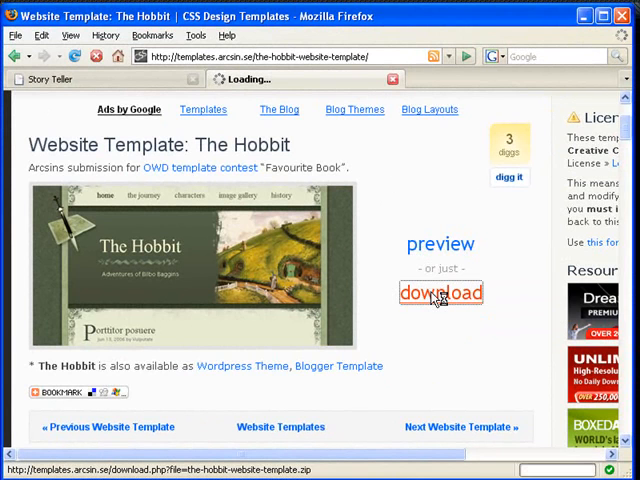
left_click(440, 292)
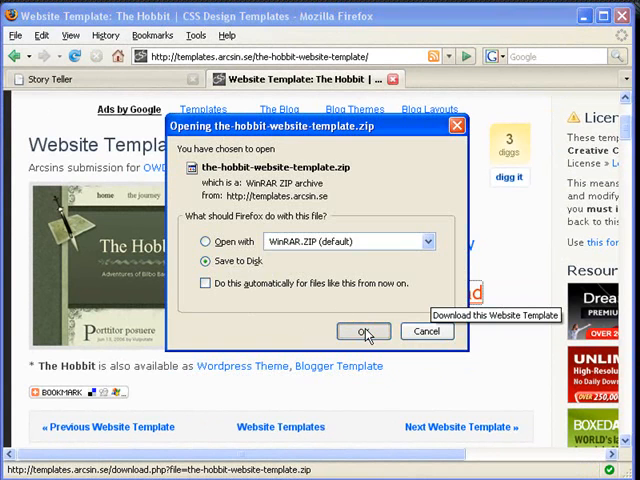
left_click(364, 332)
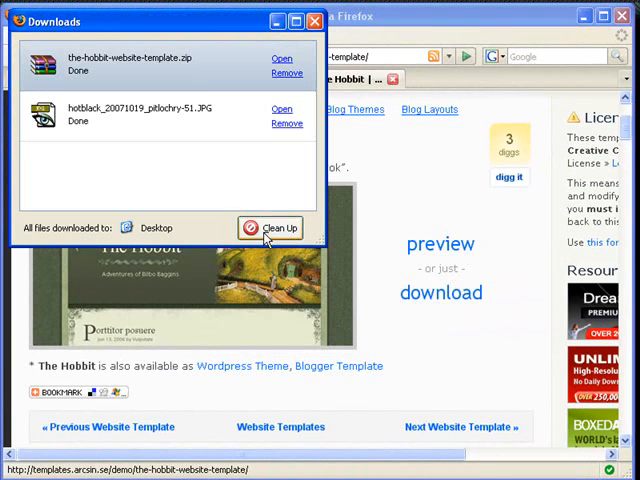
Step: Clean up the finished entries in the Downloads window, close it and minimize Firefox
left_click(272, 228)
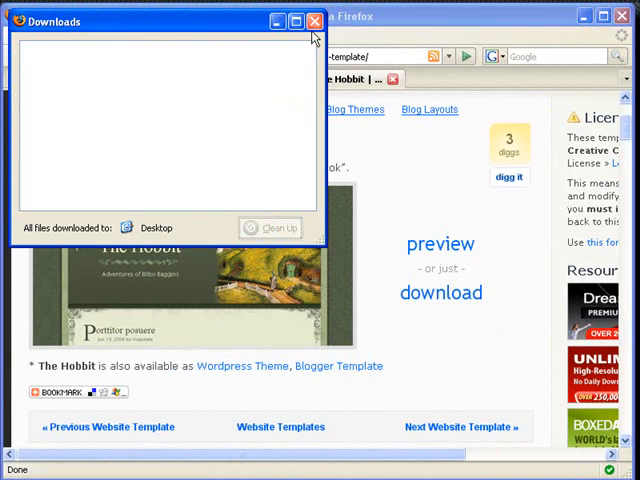
left_click(314, 20)
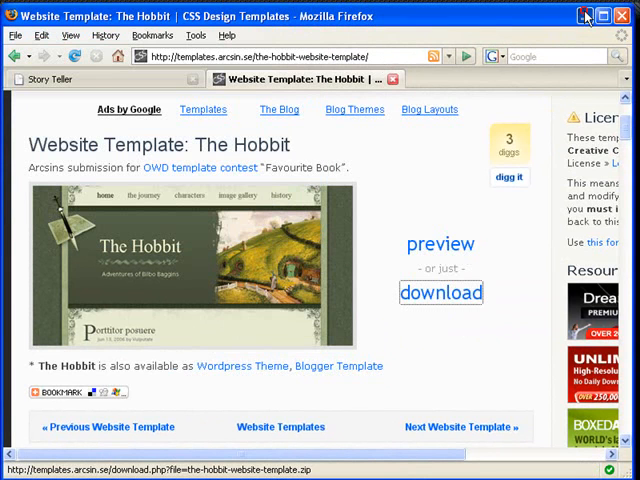
left_click(624, 16)
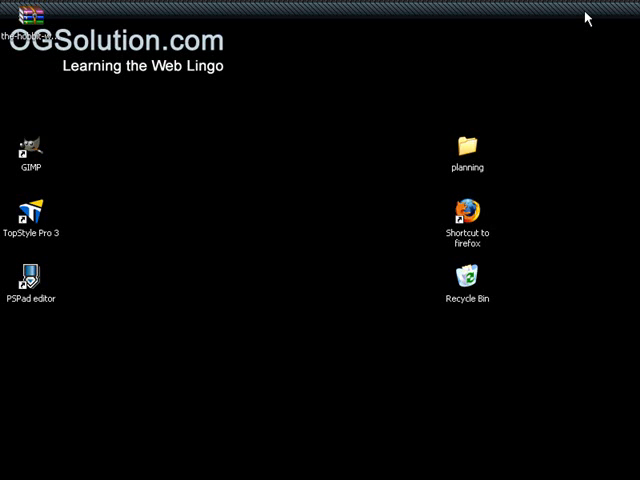
mouse_move(52, 58)
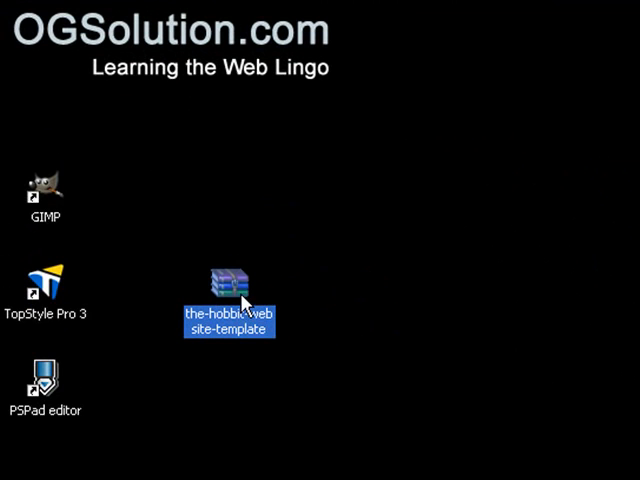
mouse_move(240, 300)
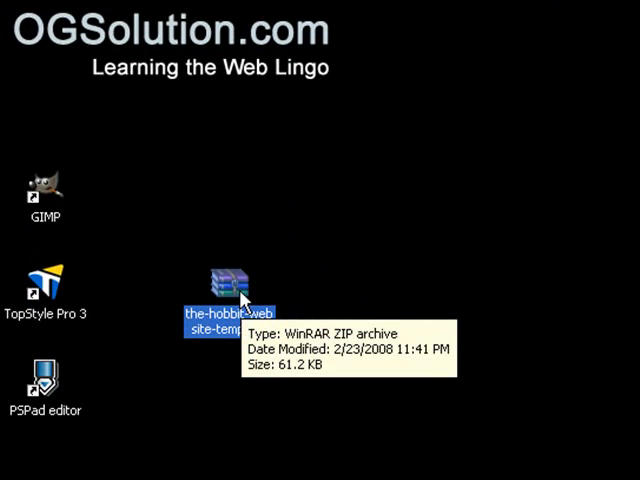
Step: Extract the template archive into a the-hobbit-website-template folder on the desktop with WinRAR
right_click(228, 280)
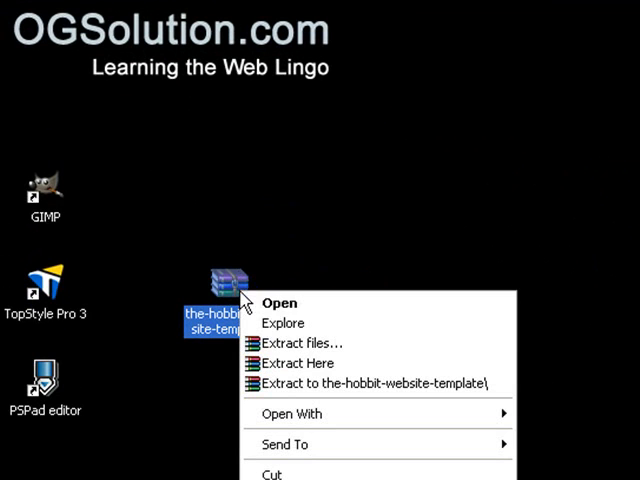
mouse_move(300, 364)
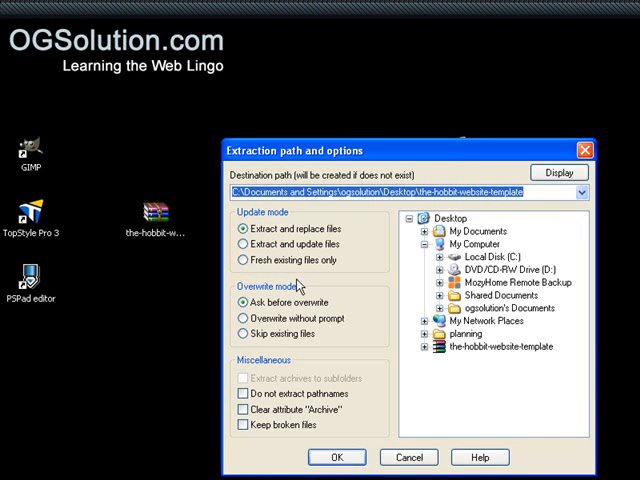
left_click(336, 456)
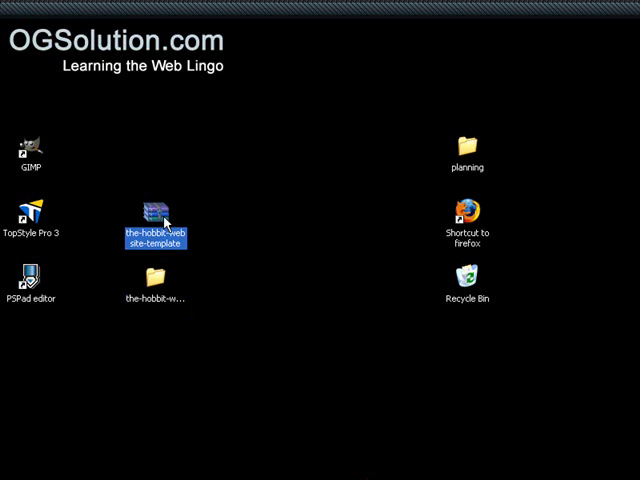
Step: Browse the extracted folder (default, index, license) and go into its img folder
double_click(152, 212)
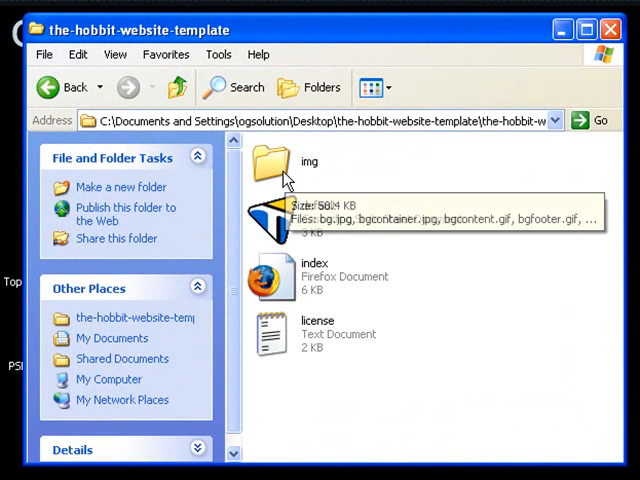
left_click(320, 276)
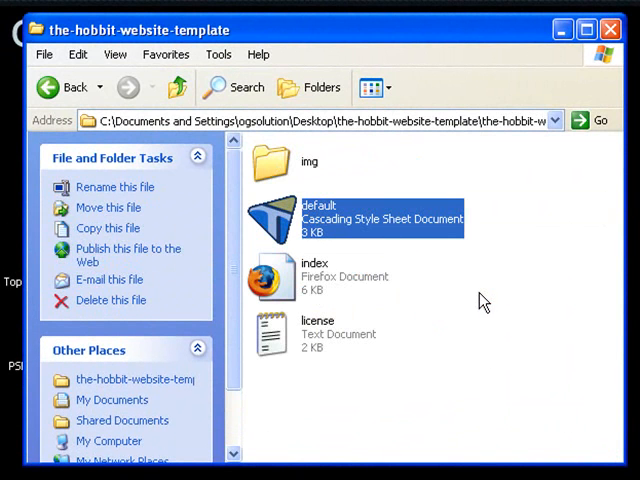
left_click(296, 160)
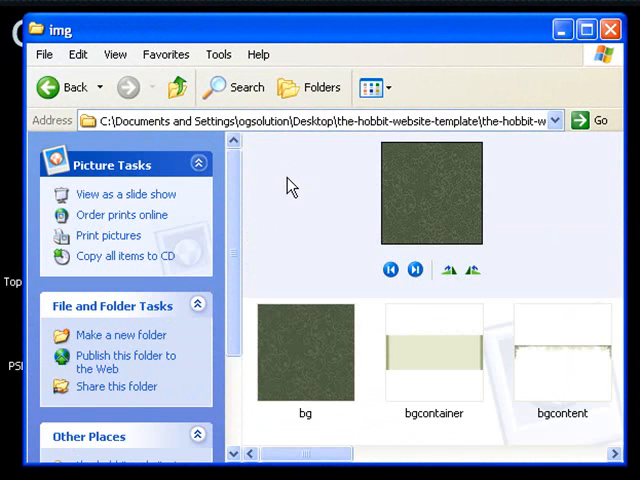
Step: View the template's background images as thumbnails, then return to the template folder
left_click(368, 88)
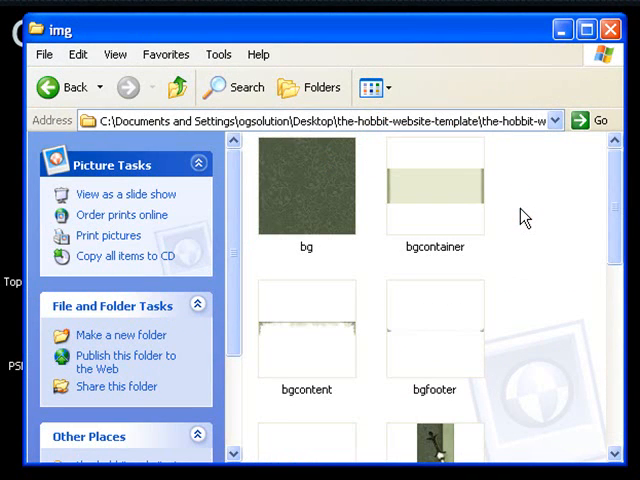
scroll("down", 3)
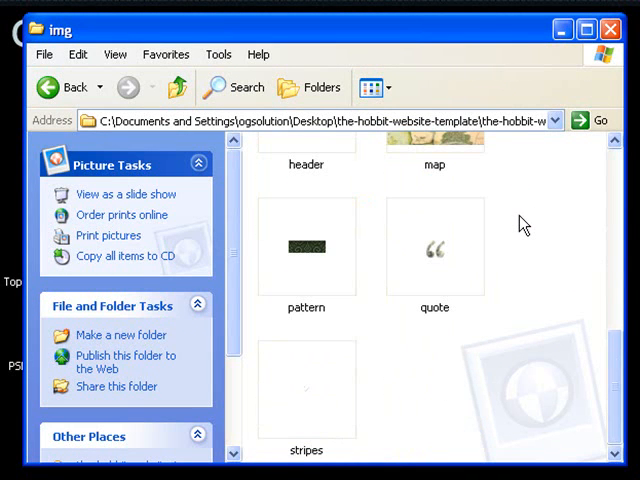
scroll("up", 3)
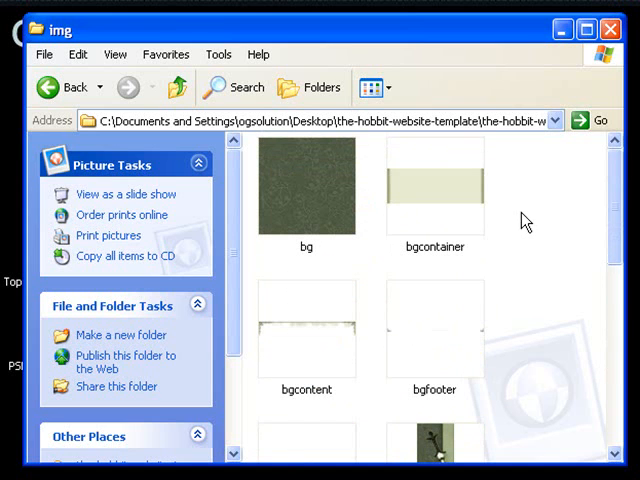
mouse_move(330, 220)
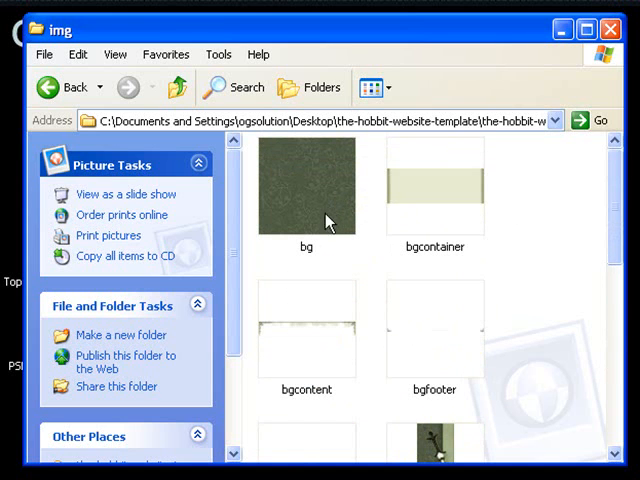
mouse_move(434, 246)
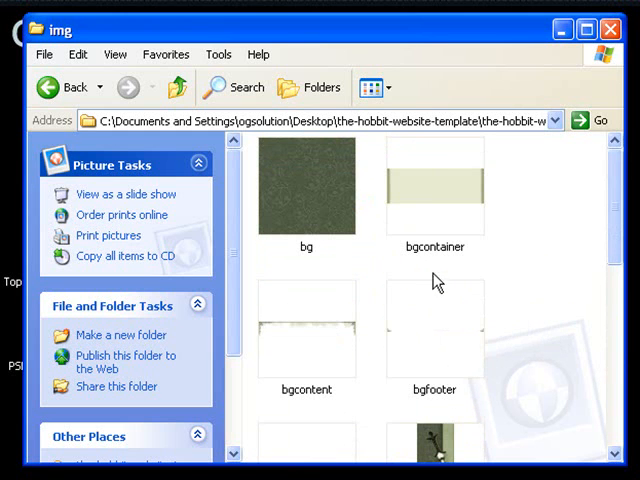
left_click(176, 88)
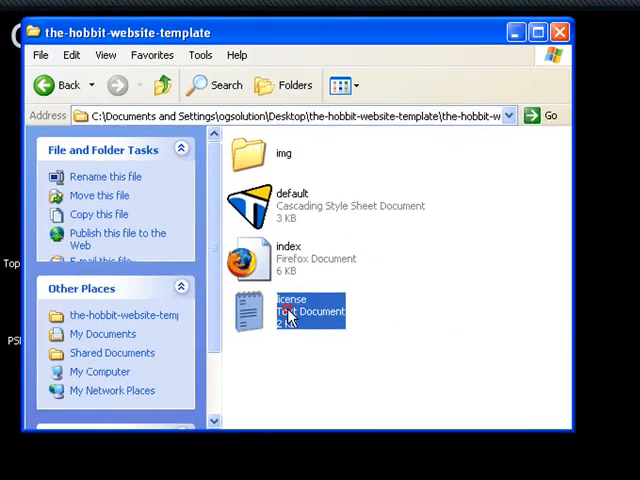
double_click(292, 310)
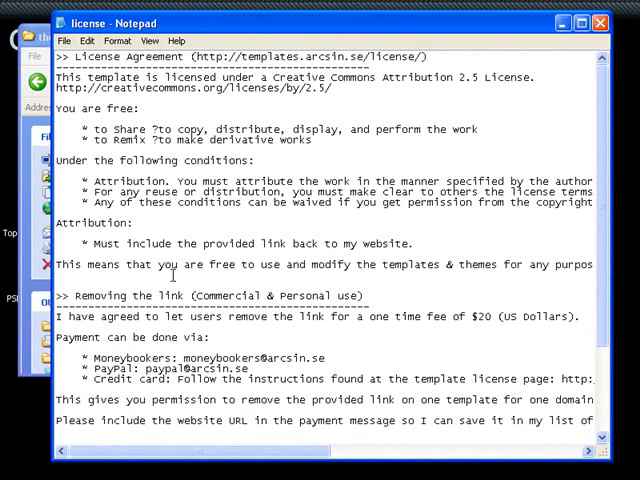
mouse_move(570, 72)
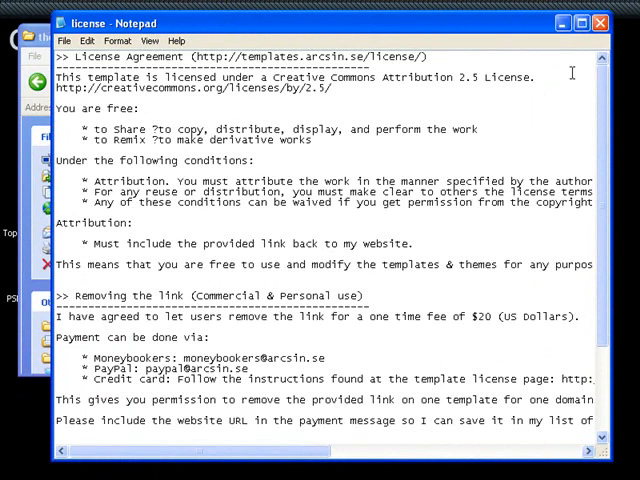
mouse_move(600, 24)
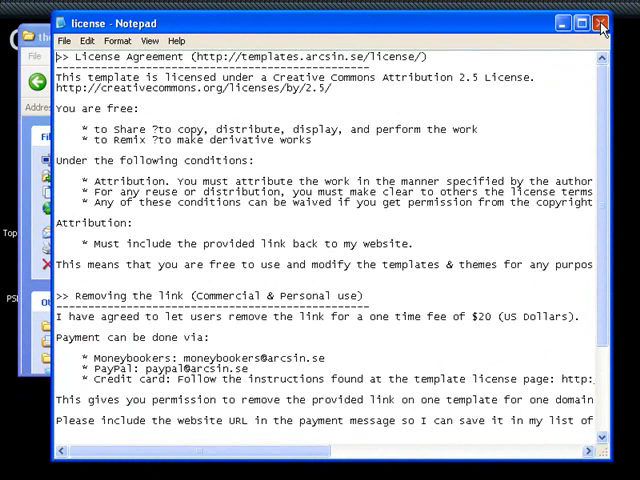
left_click(604, 24)
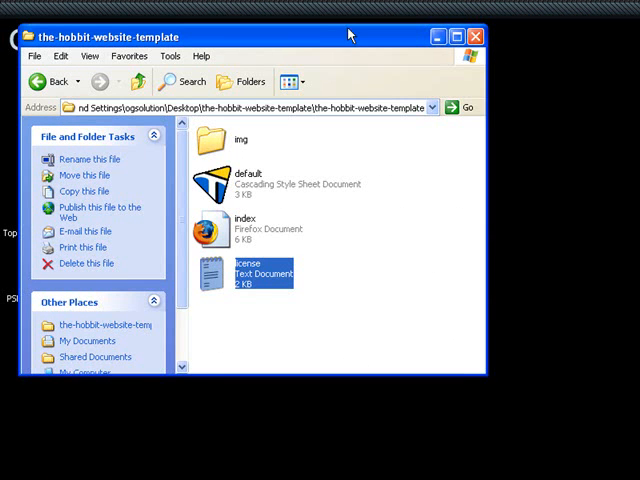